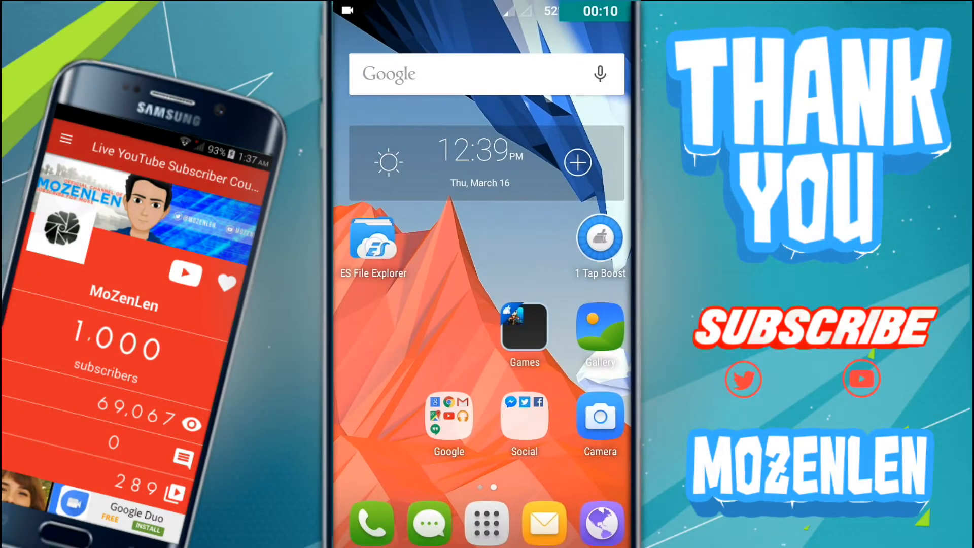
Step: Launch ES File Explorer from the home screen to show the sdcard0 files
left_click(374, 243)
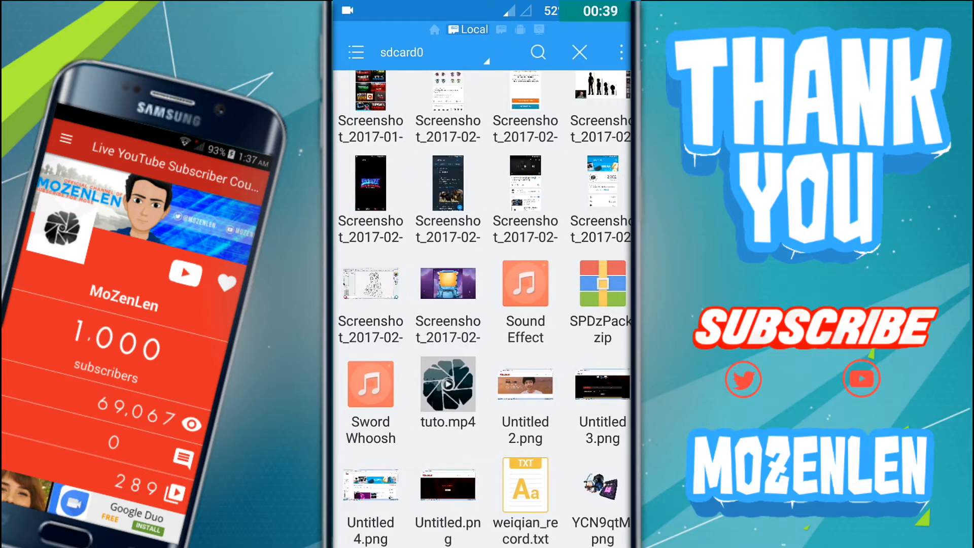
Step: Select tuto.mp4 and bring up its Rename prompt
left_click(447, 383)
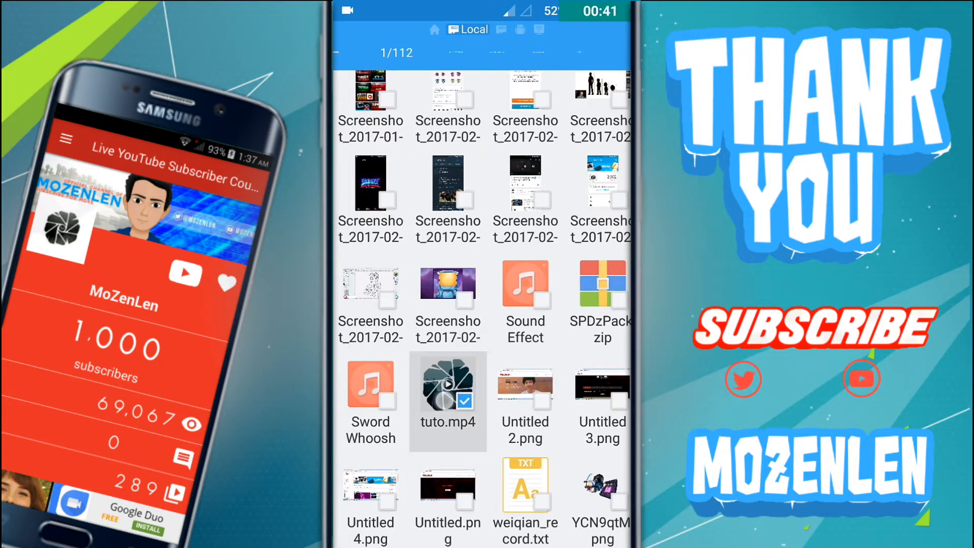
left_click(446, 384)
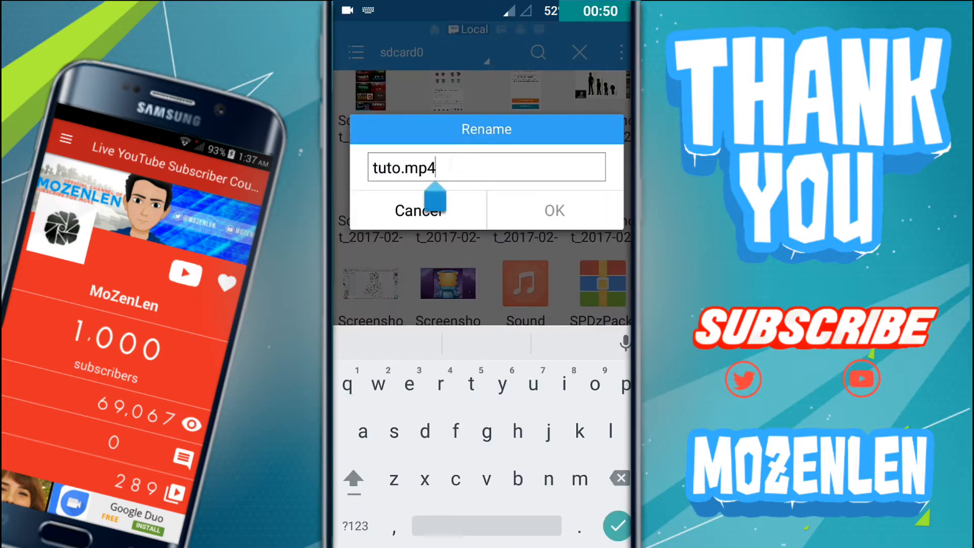
Step: Change the extension of tuto.mp4 to mp3, renaming it tuto.mp3
key("backspace")
type("3")
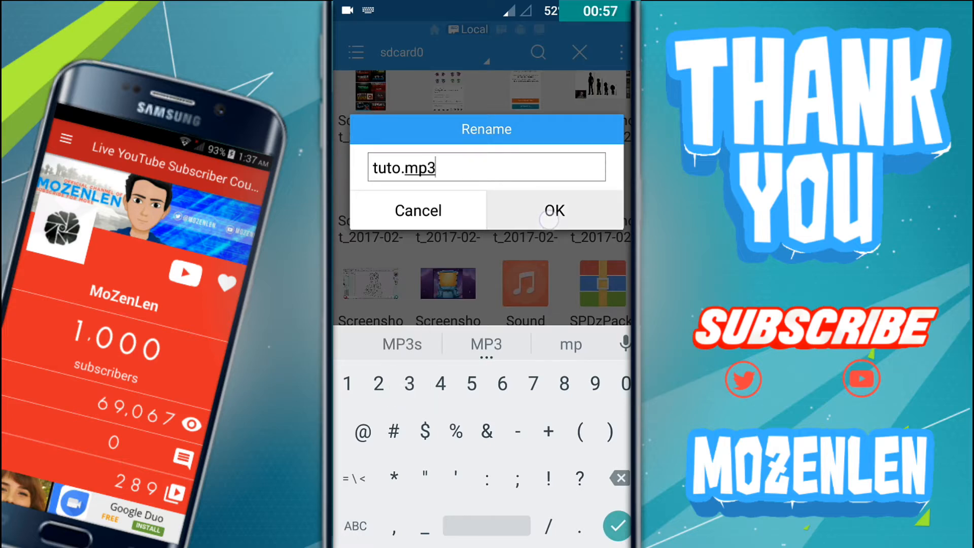
left_click(551, 211)
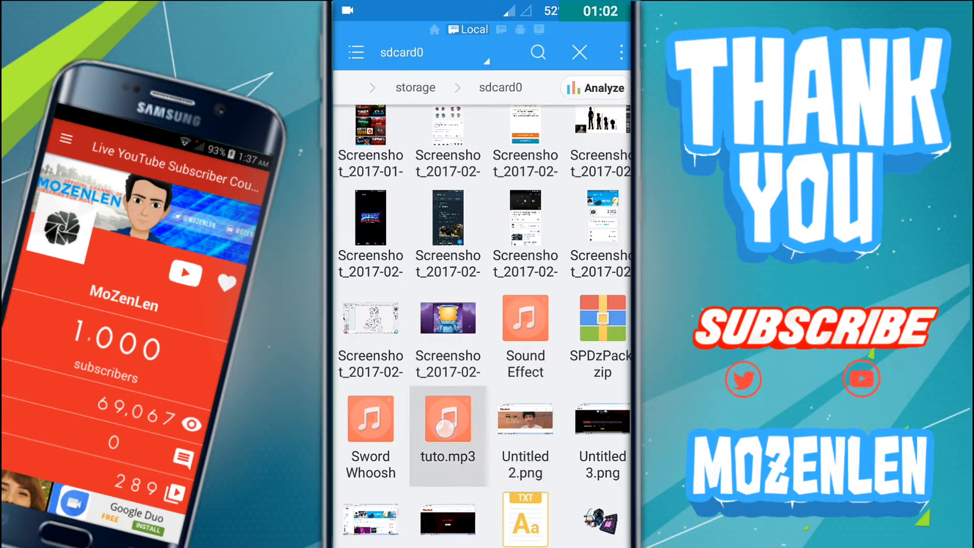
Step: Open tuto.mp3 with ES Media Player as an audio track
left_click(447, 420)
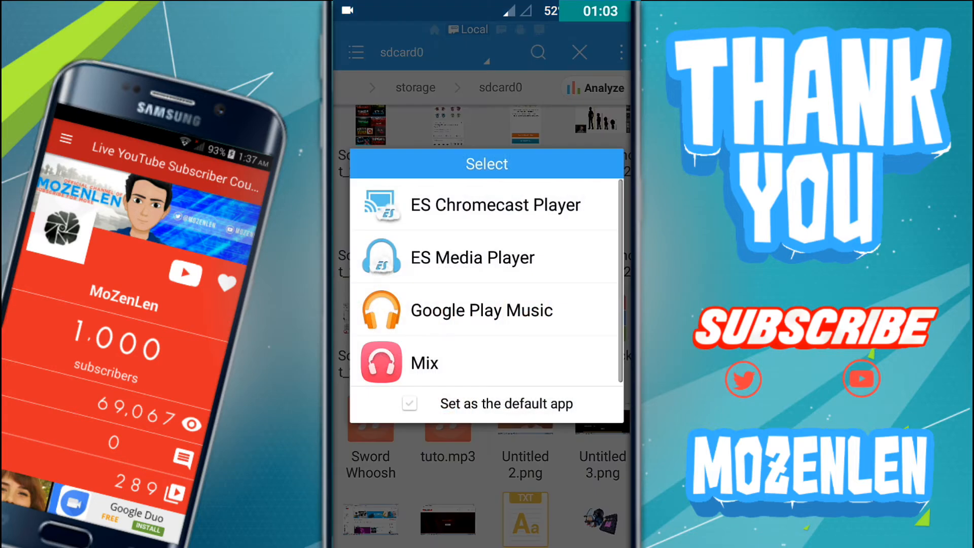
left_click(473, 257)
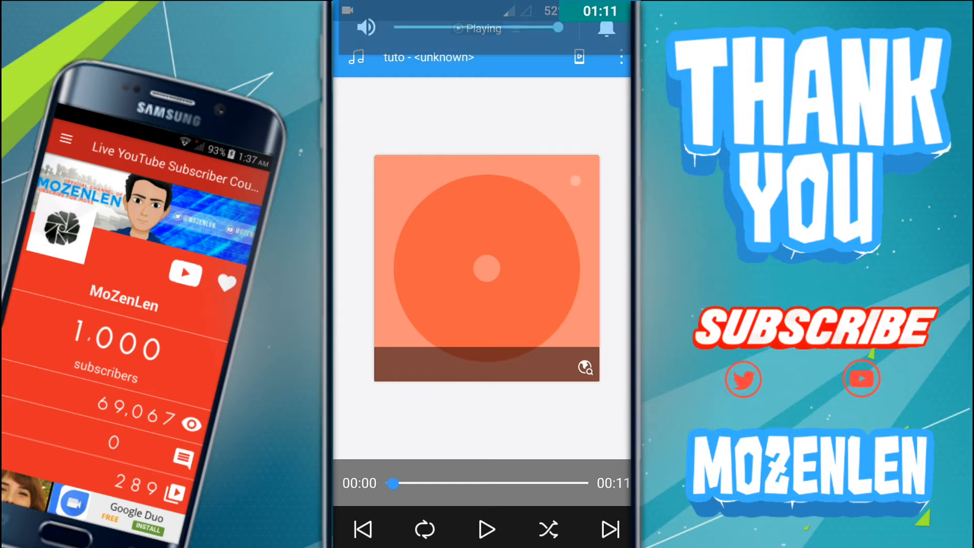
Step: Start playback of the tuto audio track in ES Media Player
left_click(487, 529)
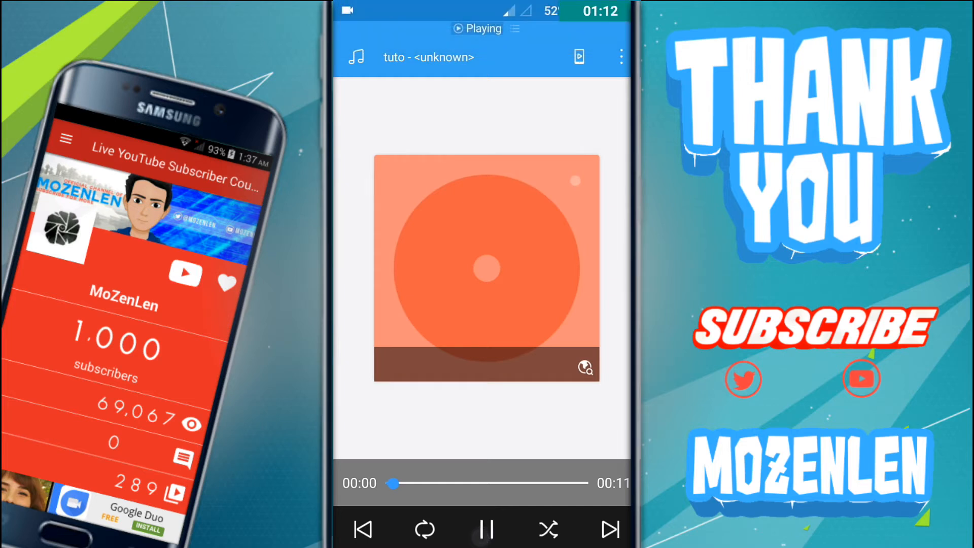
left_click(486, 529)
type("tuto.mp")
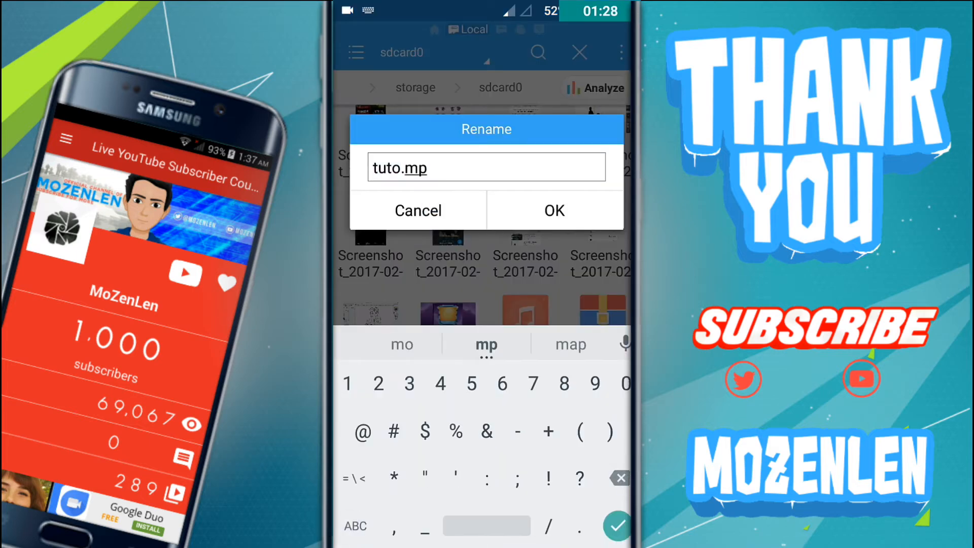
Step: Restore the extension to mp4, renaming the file back to tuto.mp4
type("4")
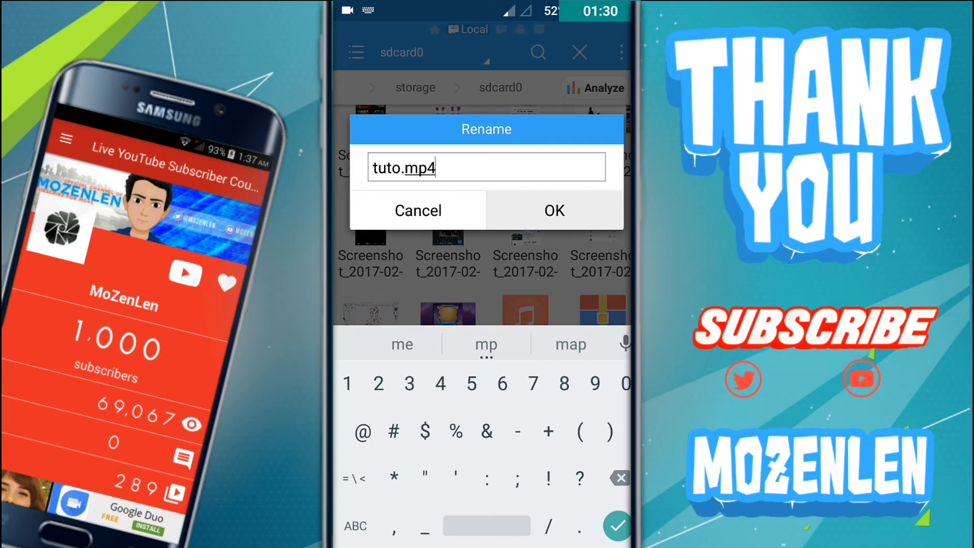
left_click(552, 210)
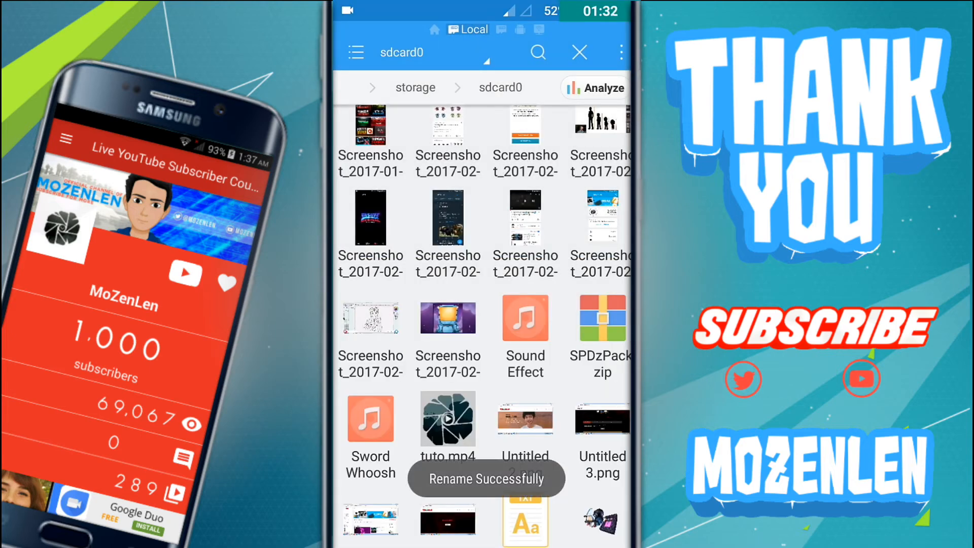